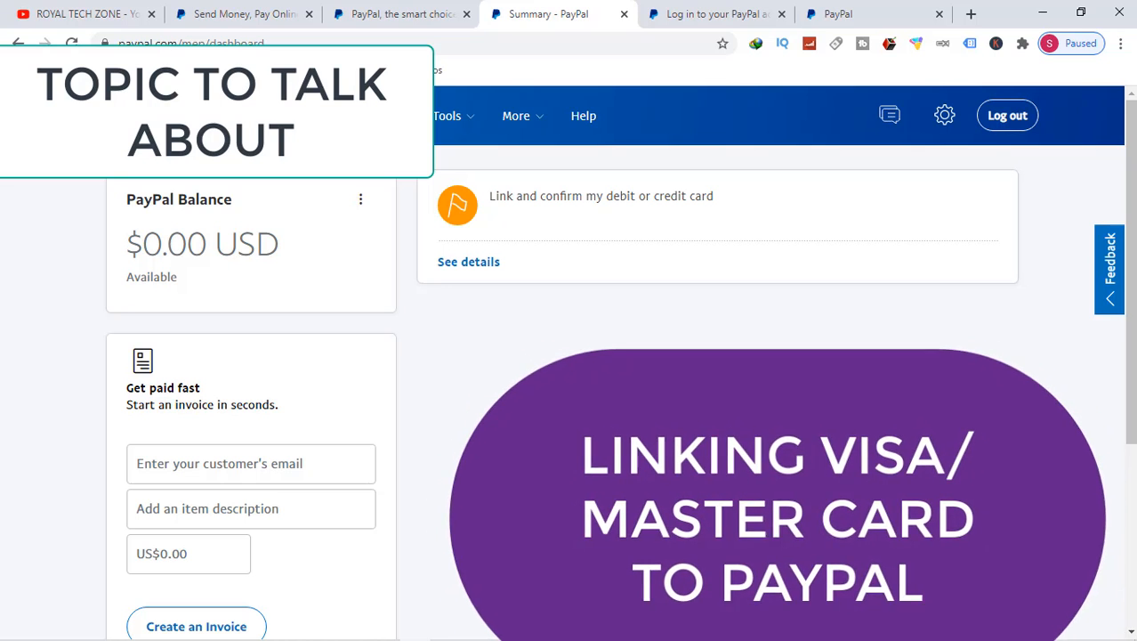
mouse_move(484, 261)
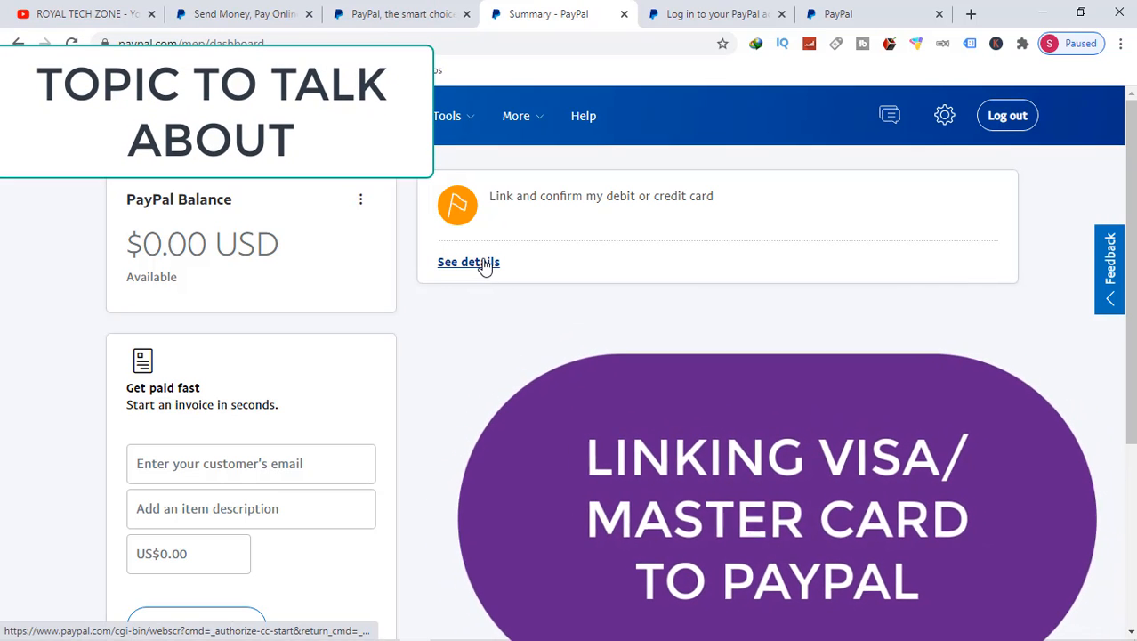
Go to See details under 'Link and confirm my debit or credit card' from the Summary page.
left_click(468, 262)
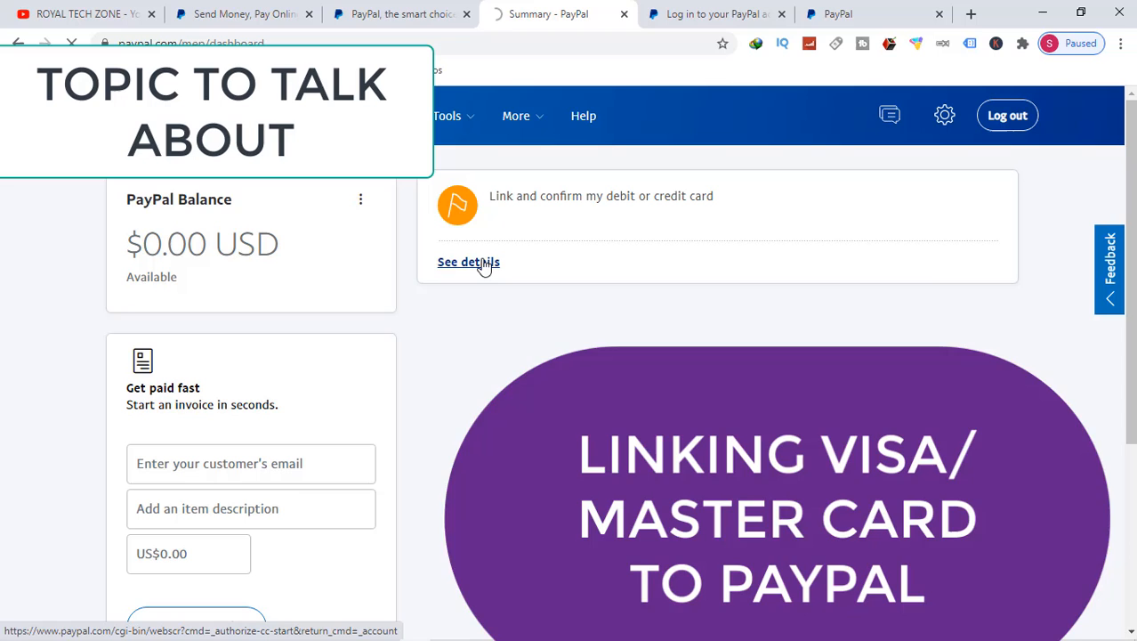
left_click(468, 261)
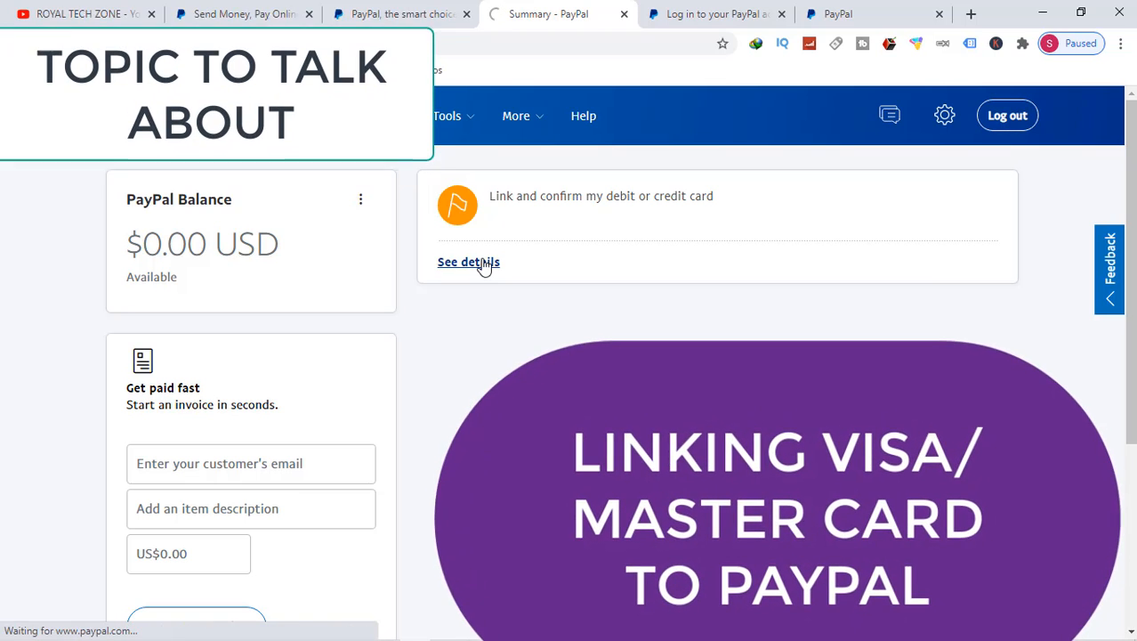
left_click(468, 262)
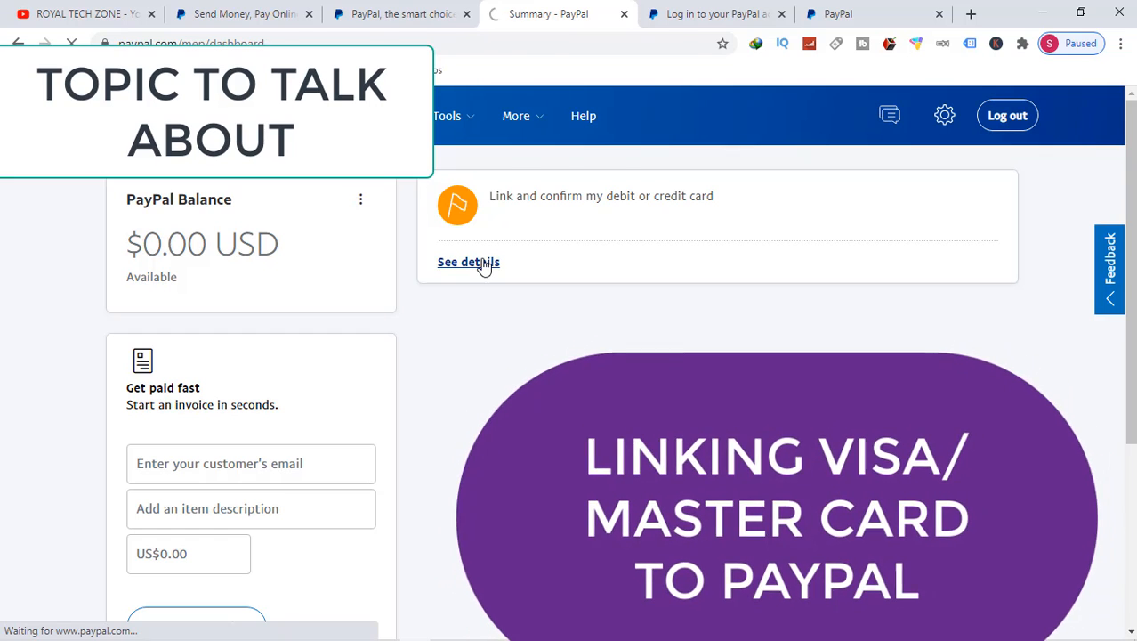
left_click(468, 262)
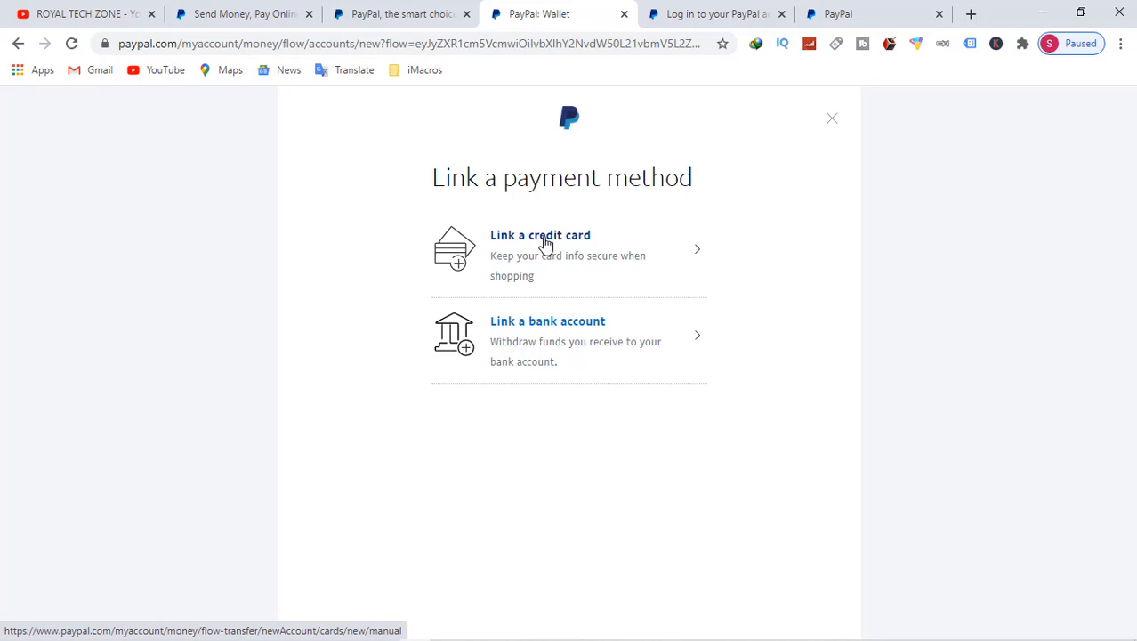
mouse_move(554, 329)
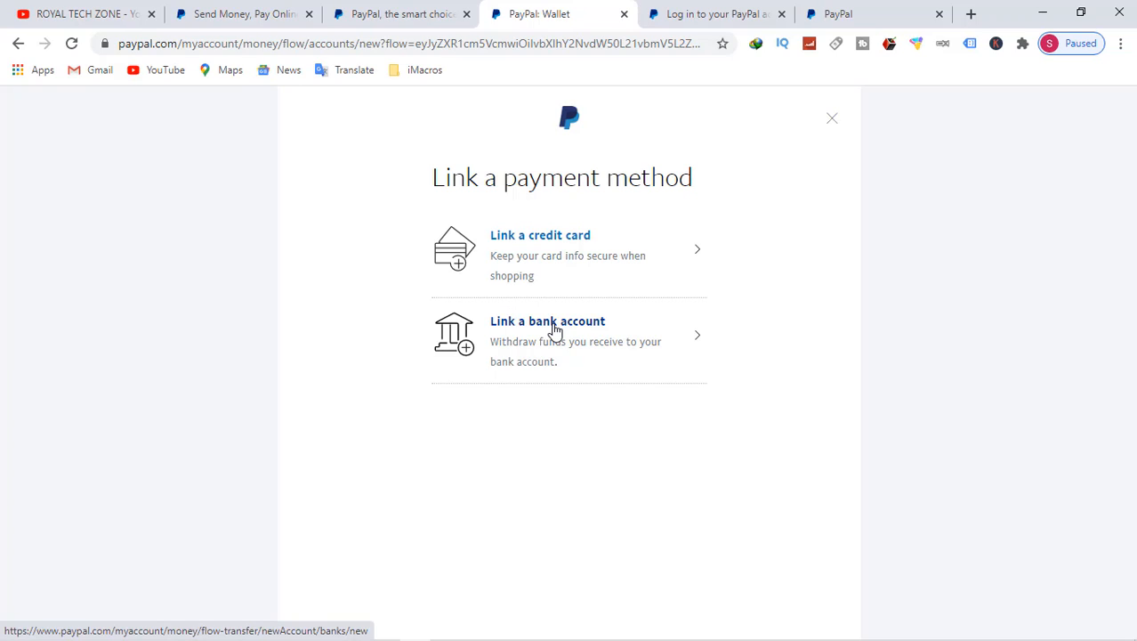
mouse_move(560, 246)
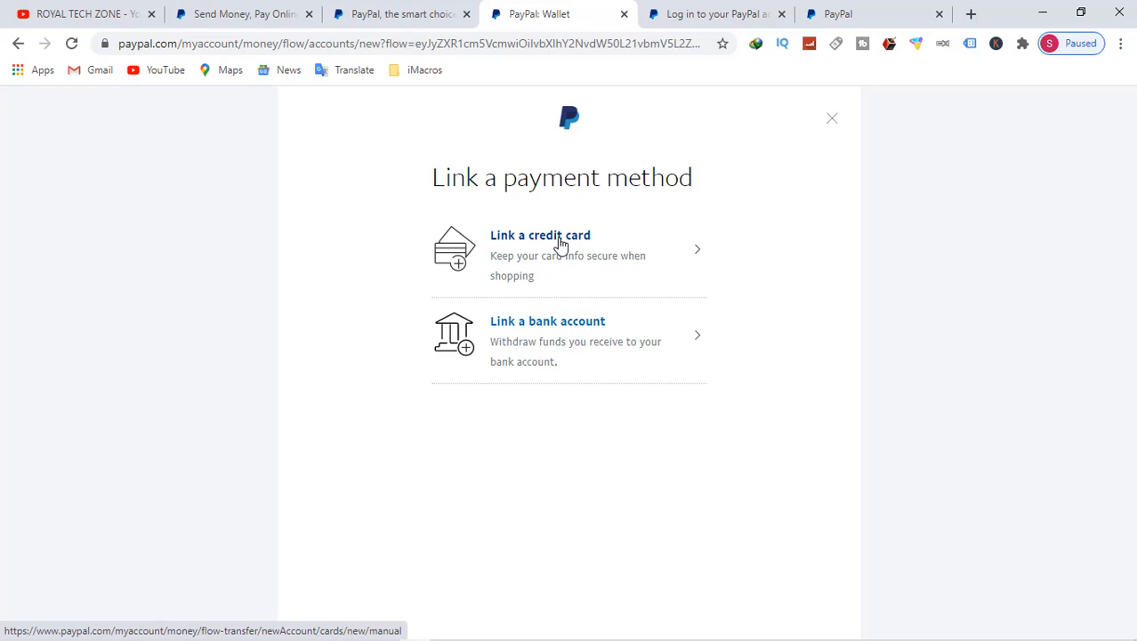
Choose Link a credit card and enter the card number.
left_click(541, 235)
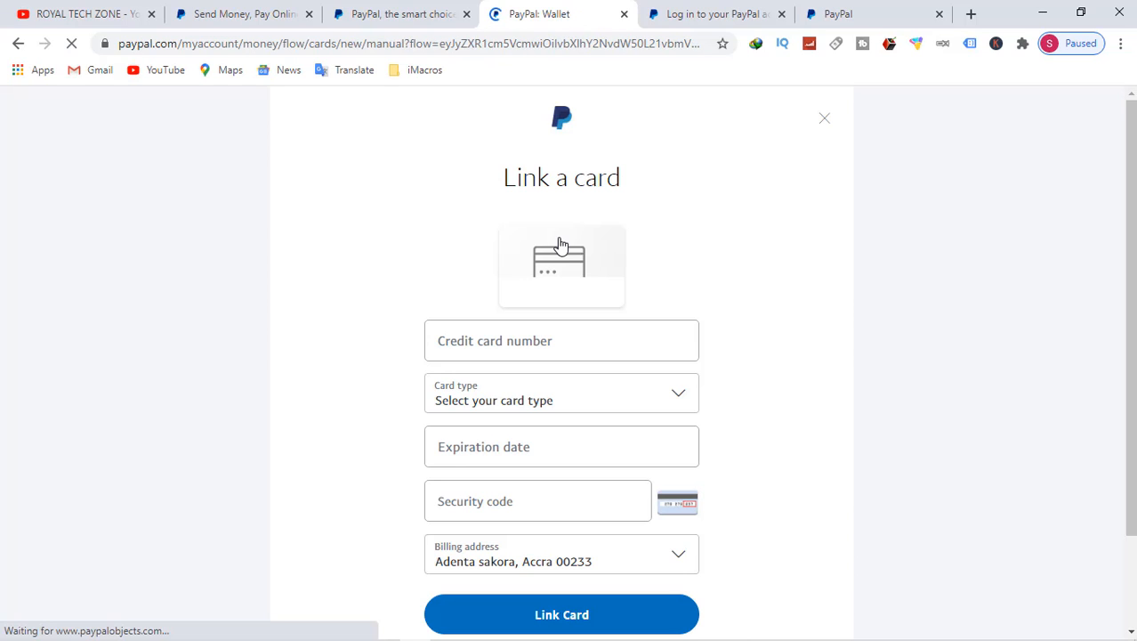
left_click(563, 341)
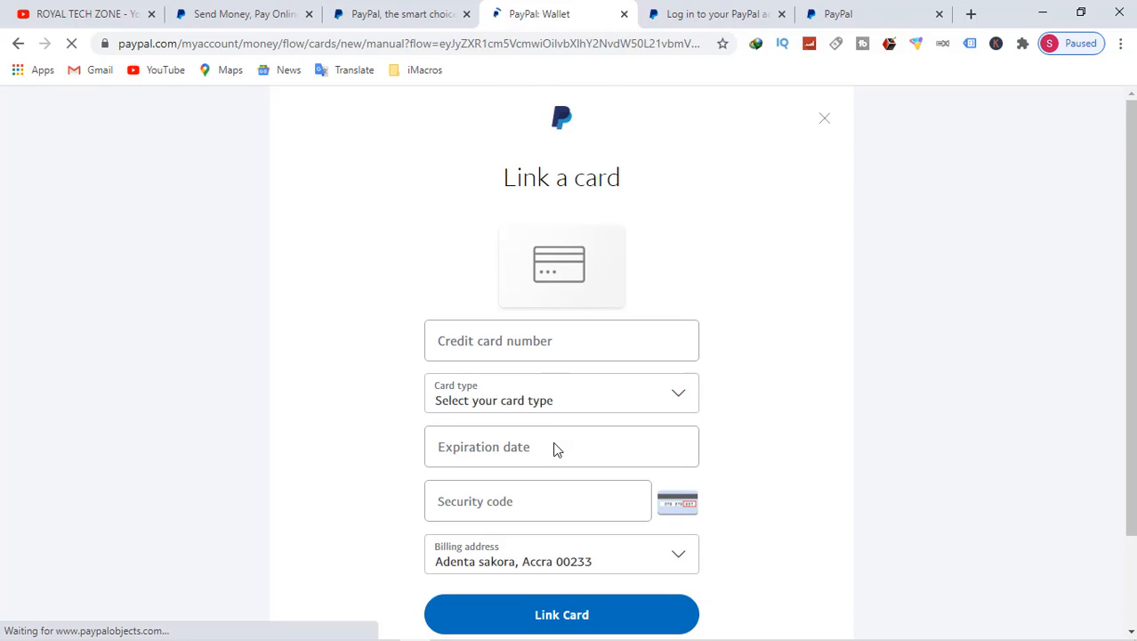
left_click(563, 342)
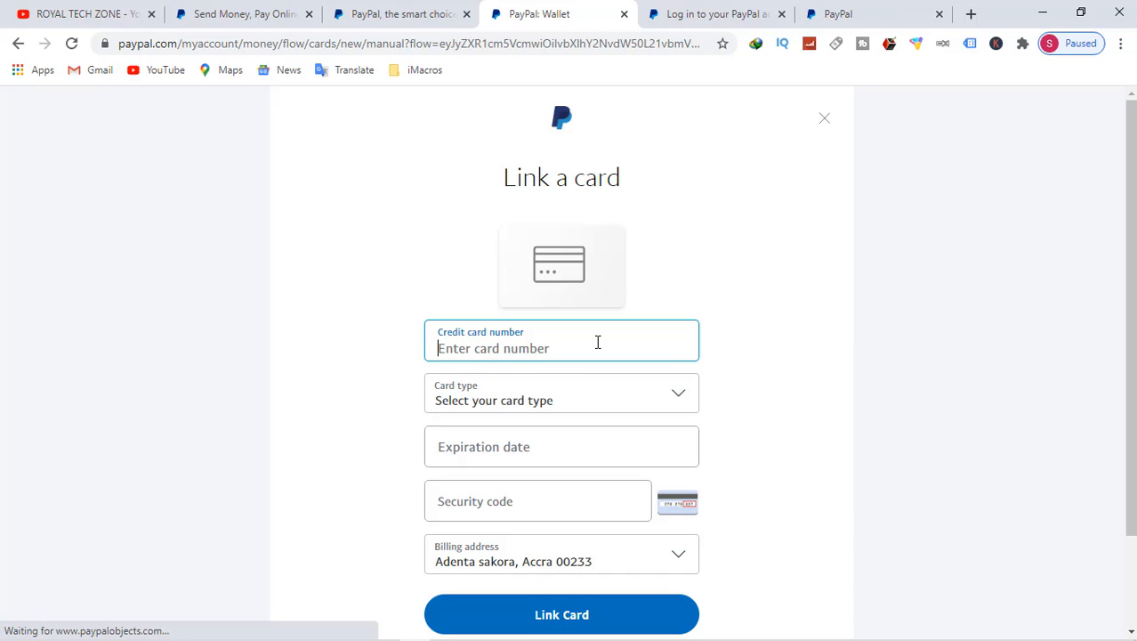
type("43")
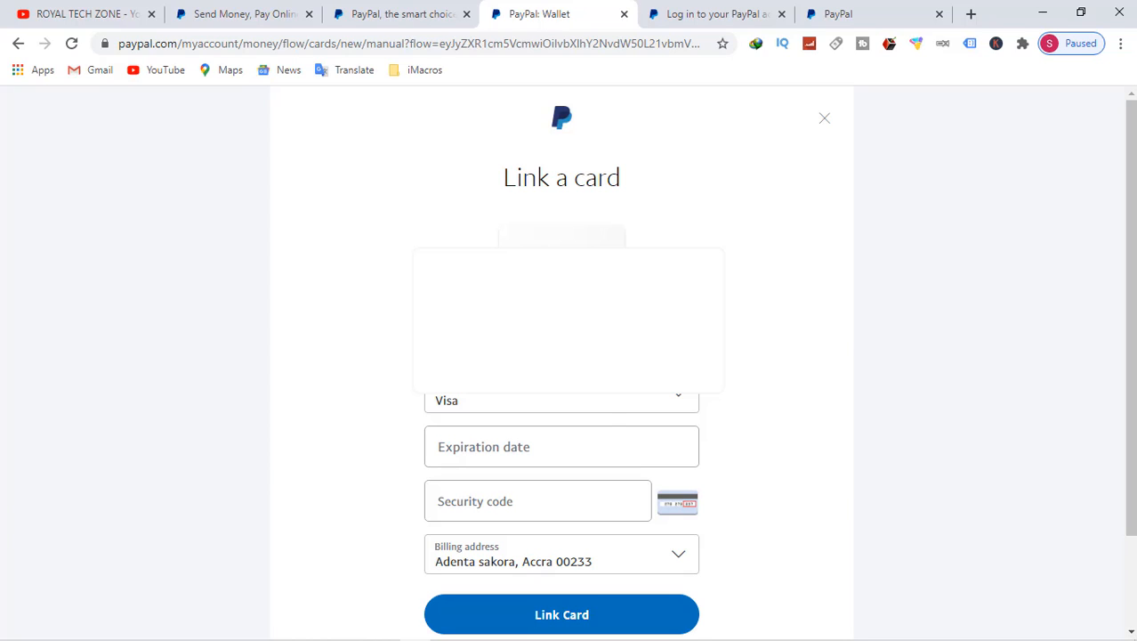
Set card type Visa, expiration date 09/21, and enter the security code.
left_click(562, 400)
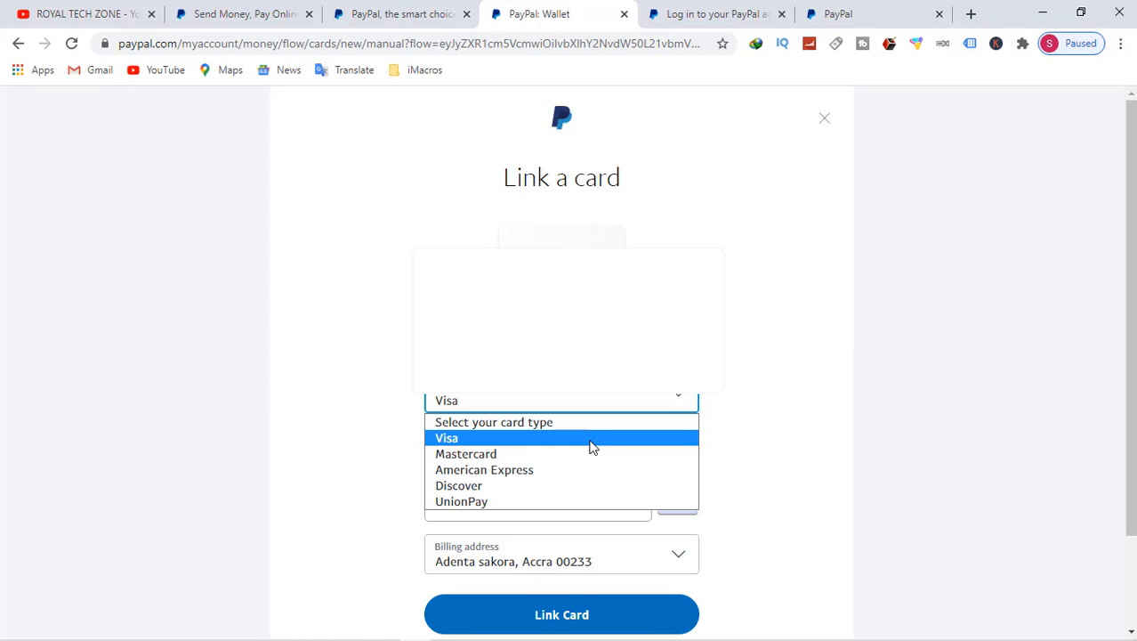
left_click(447, 438)
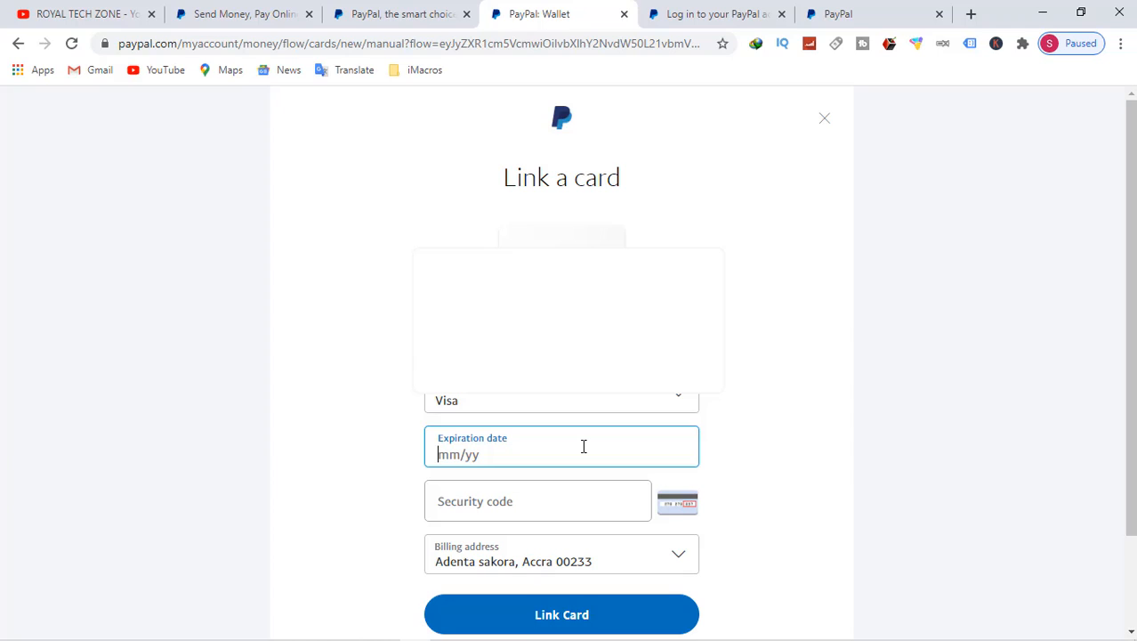
type("09/")
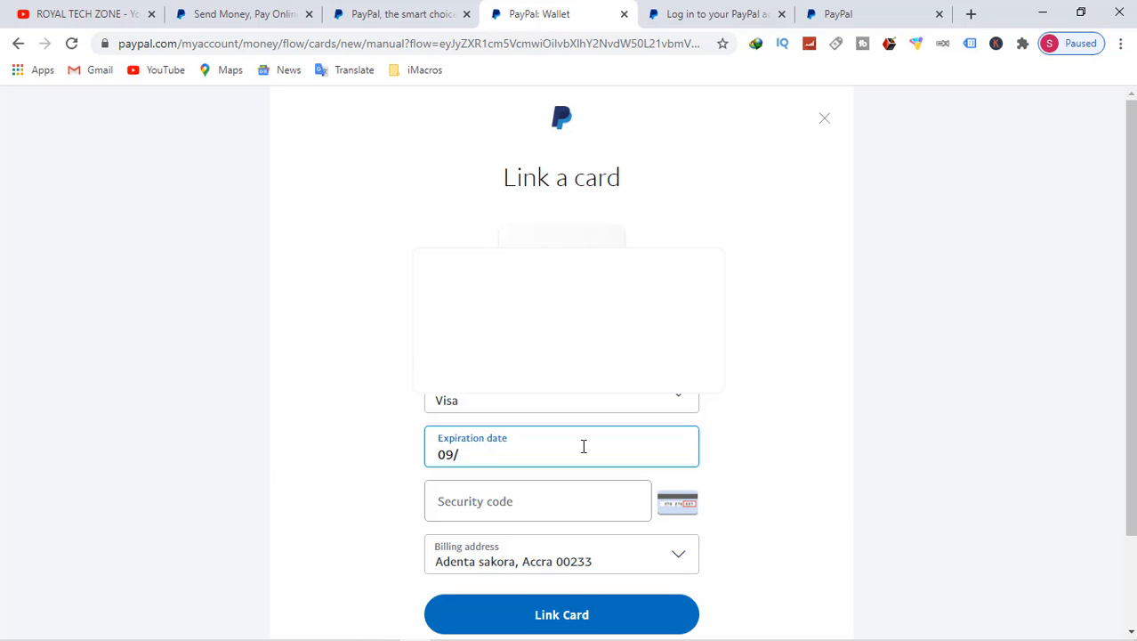
type("21")
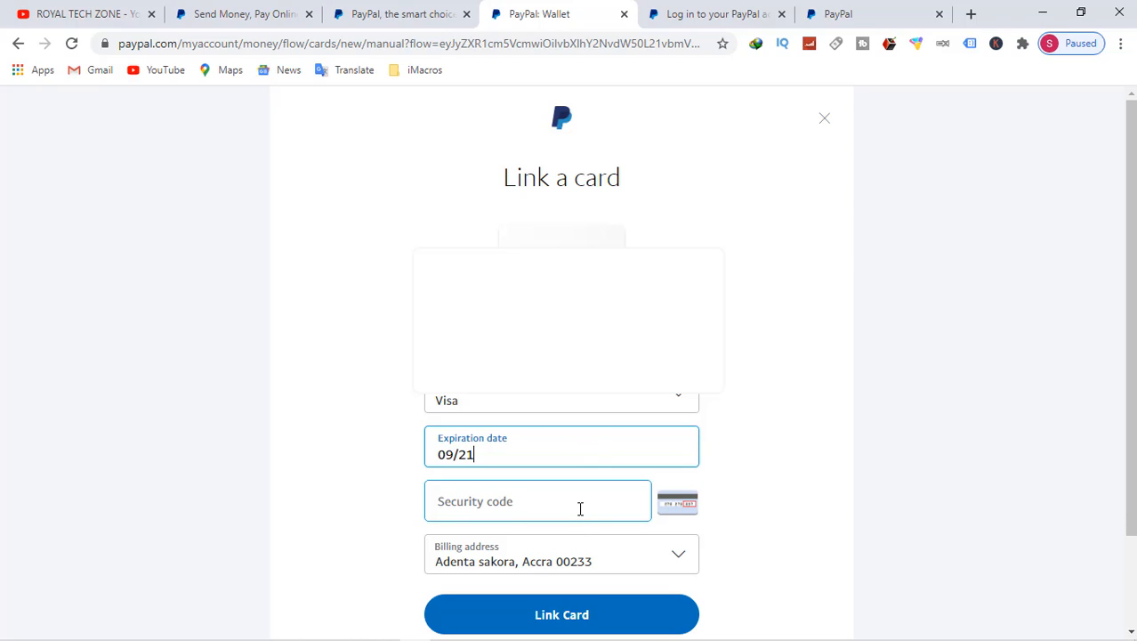
left_click(537, 500)
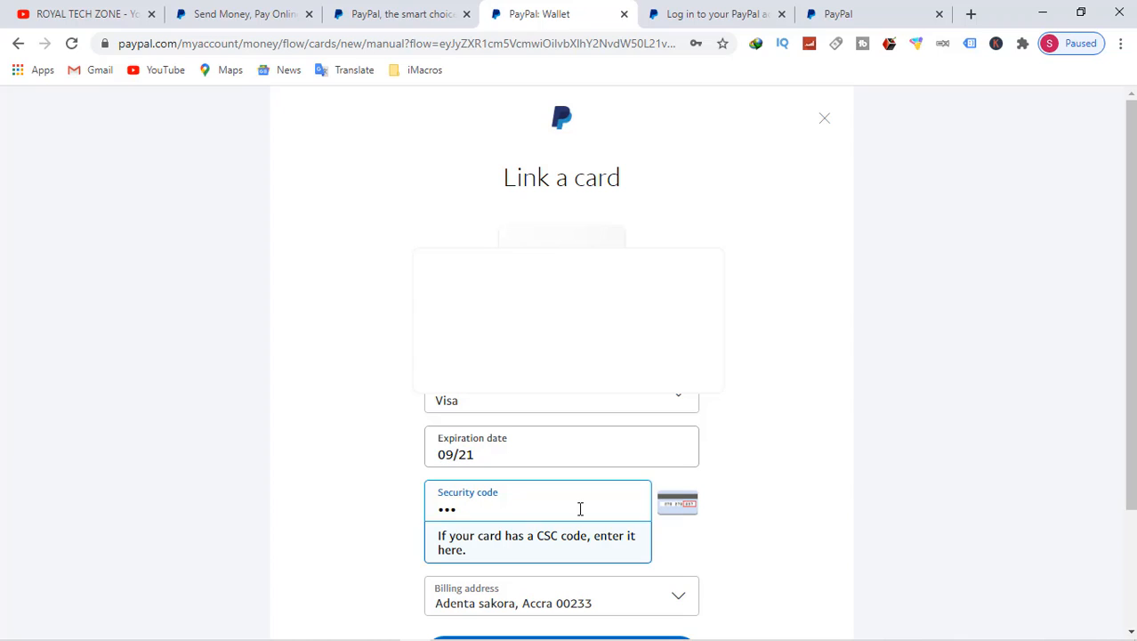
mouse_move(529, 523)
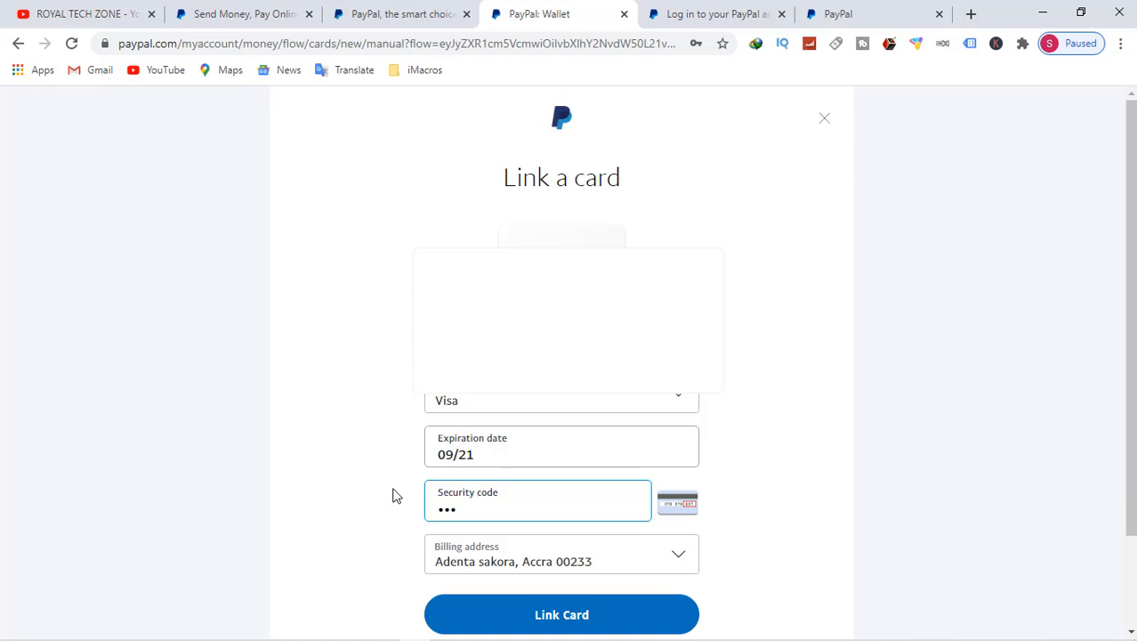
Submit Link Card and dismiss the success message to reach the Visa Prepaid 8948 details.
left_click(562, 614)
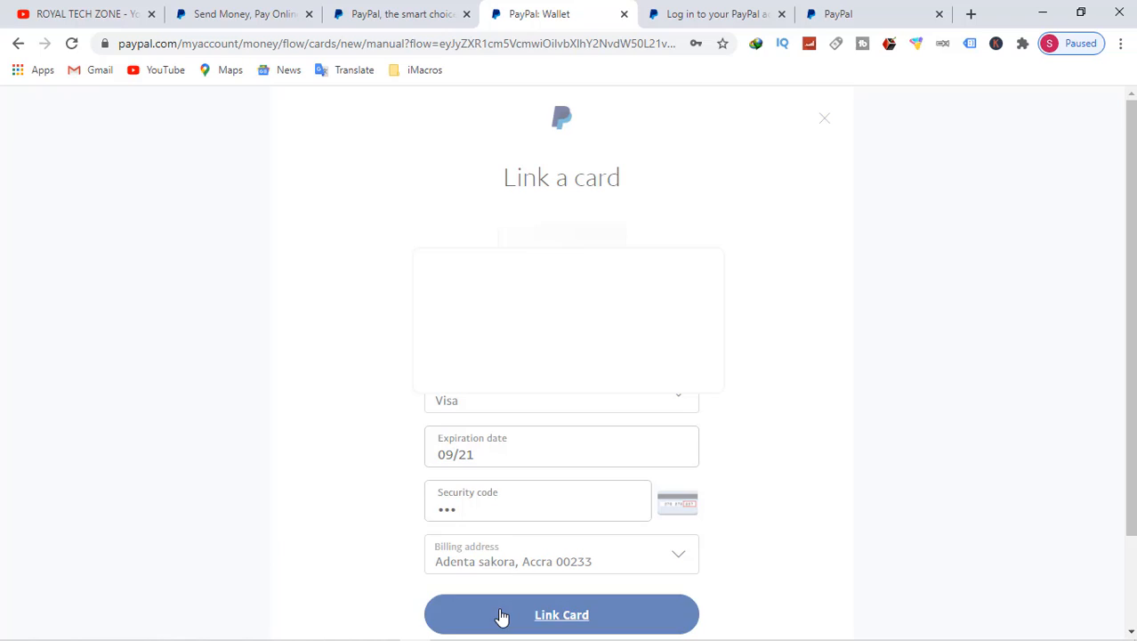
left_click(561, 614)
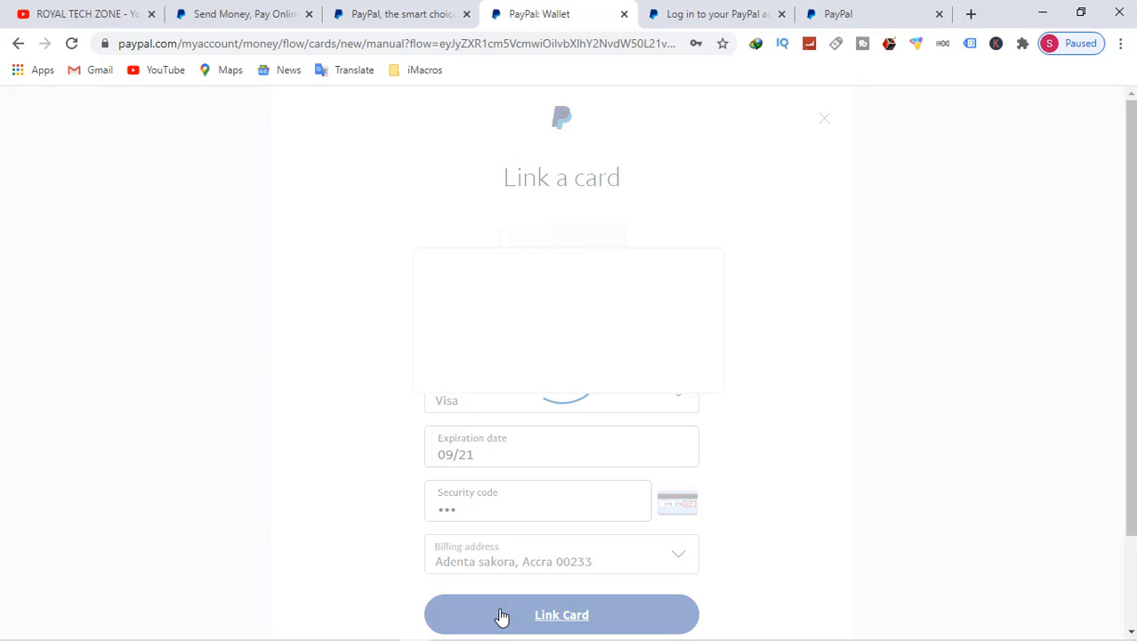
left_click(562, 614)
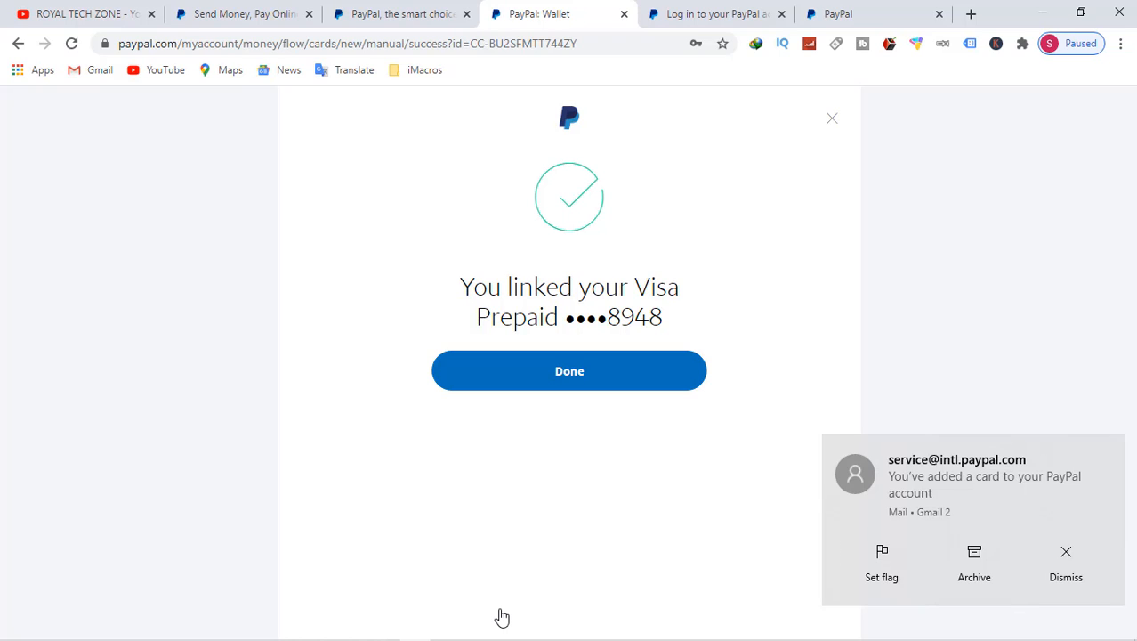
left_click(570, 370)
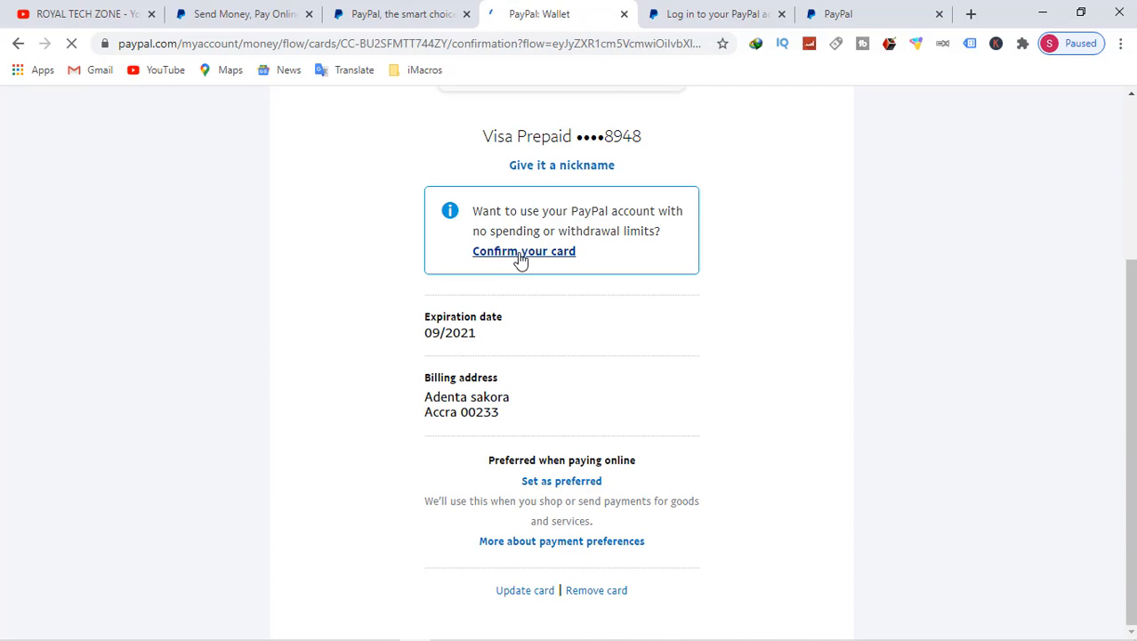
Choose Confirm your card to reach the Confirm Card page with Get a Code.
left_click(523, 251)
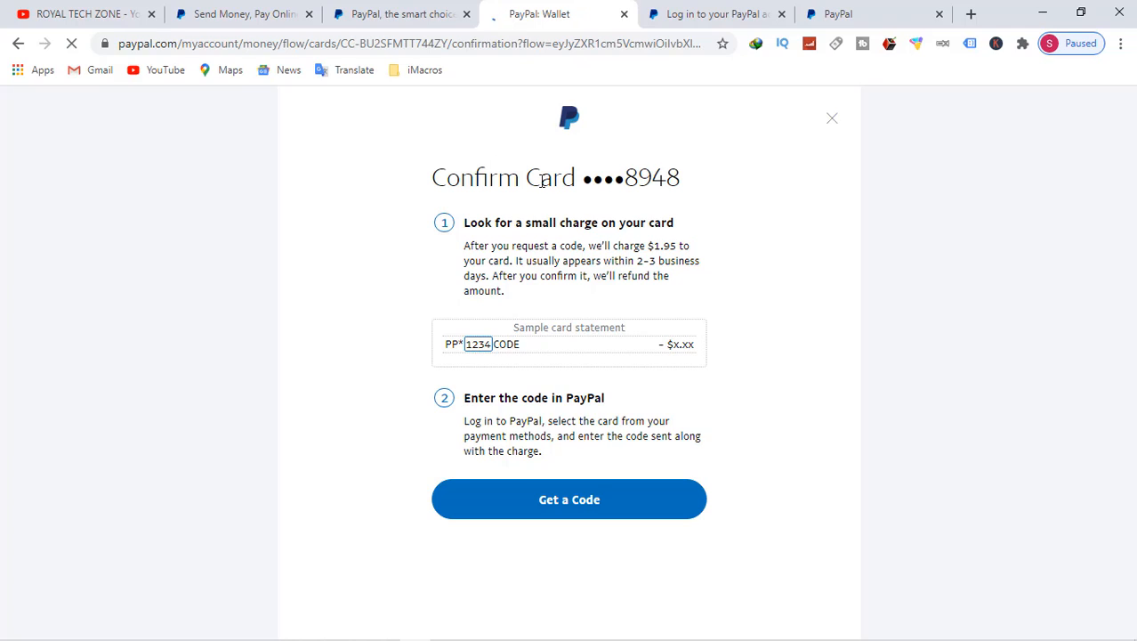
mouse_move(488, 238)
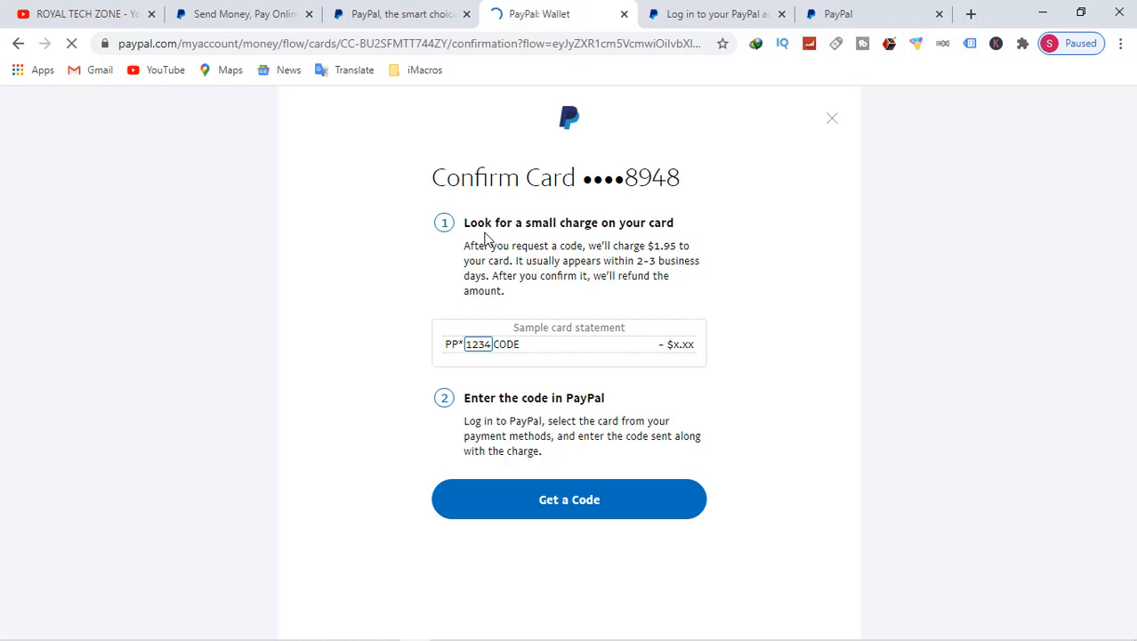
mouse_move(591, 222)
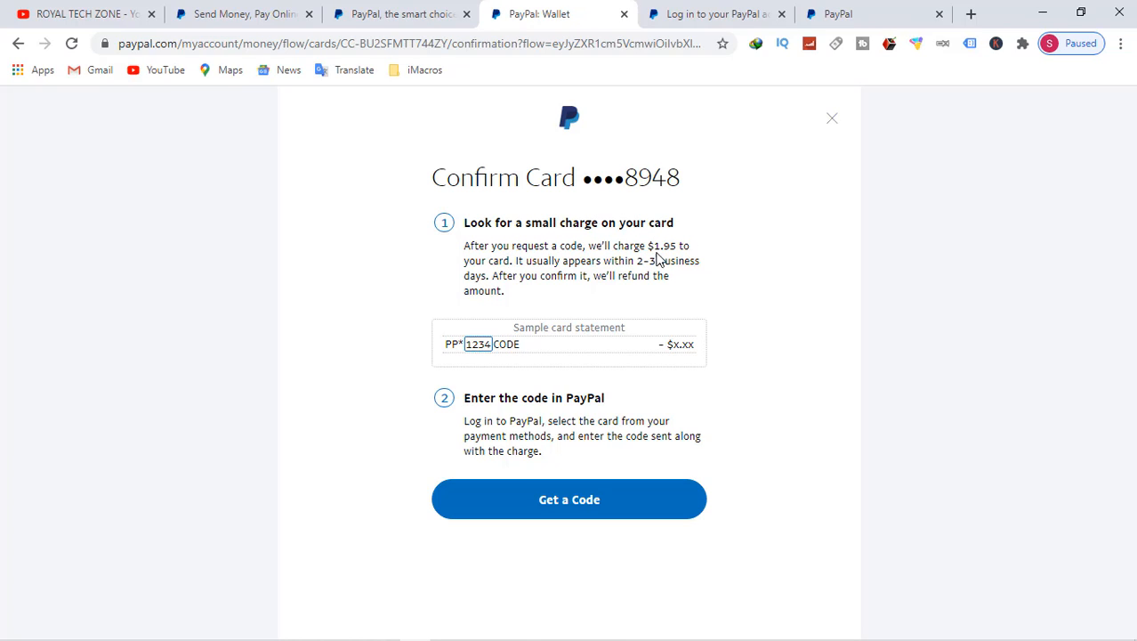
mouse_move(662, 252)
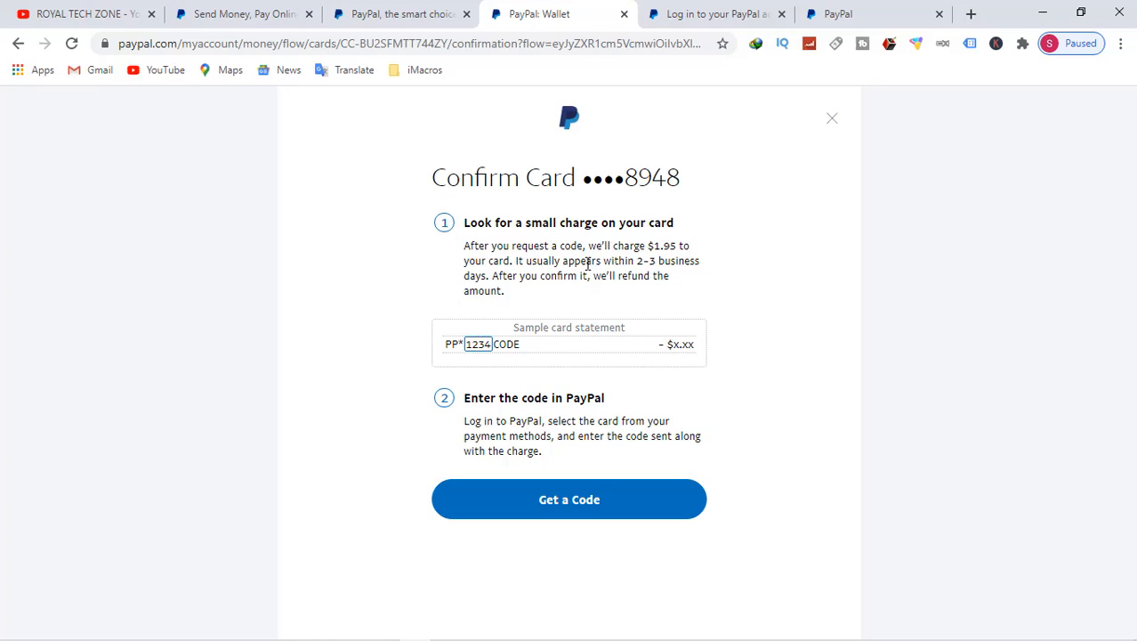
mouse_move(662, 274)
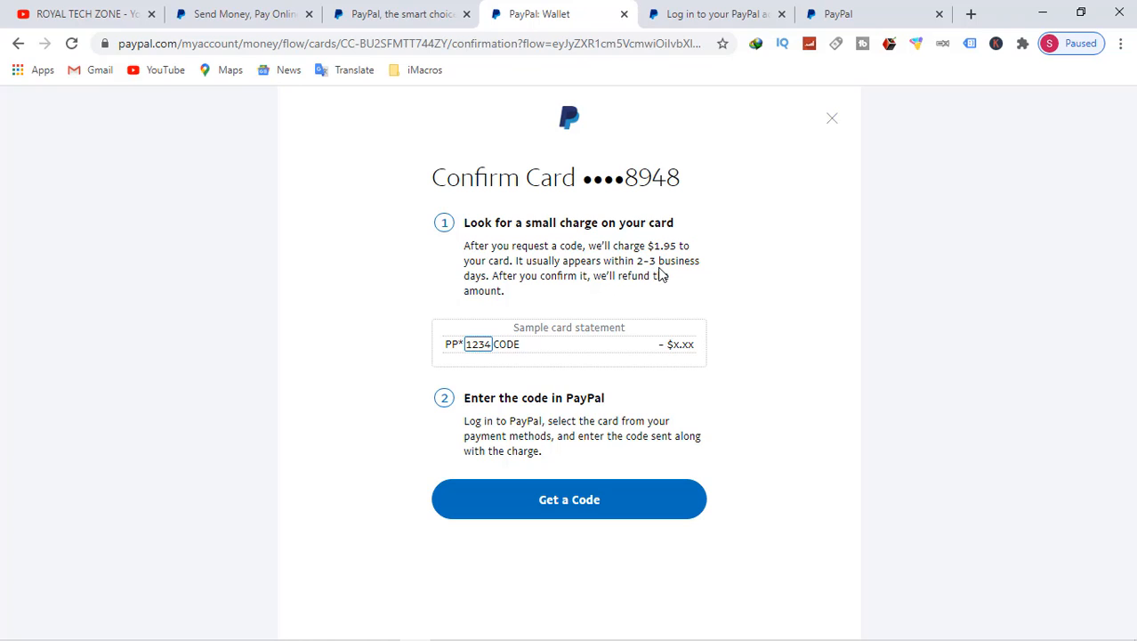
mouse_move(676, 274)
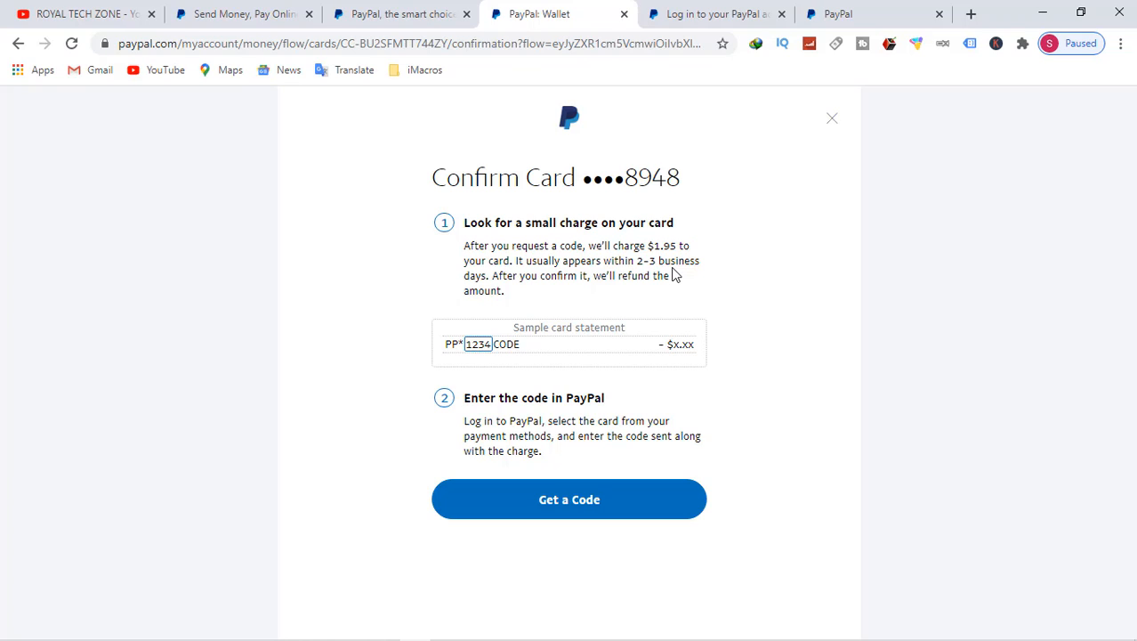
mouse_move(519, 318)
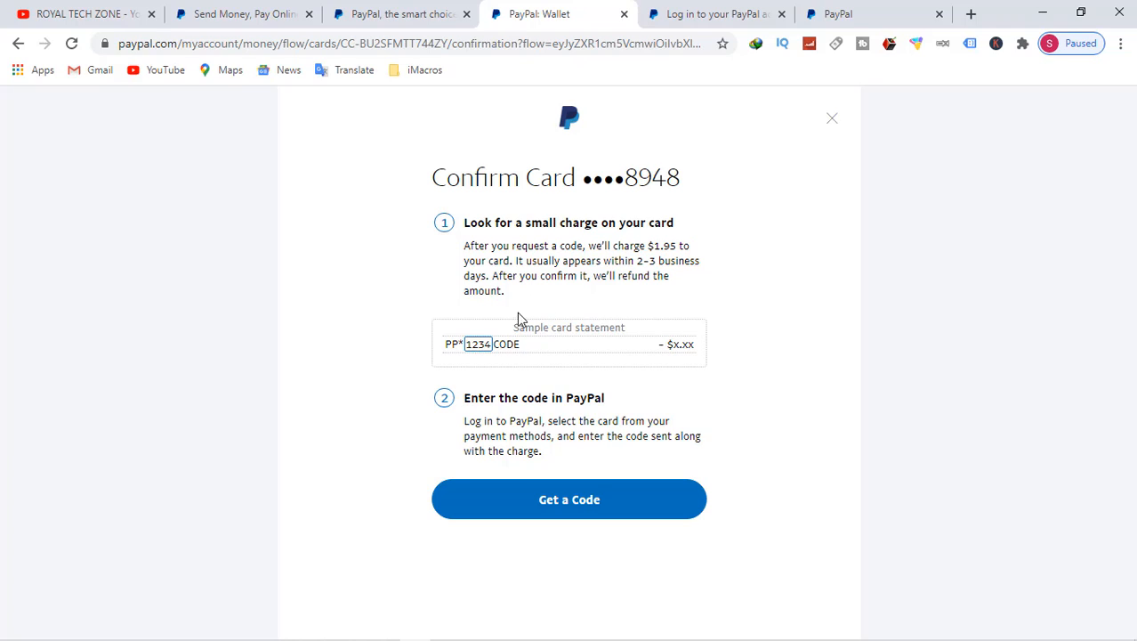
mouse_move(606, 276)
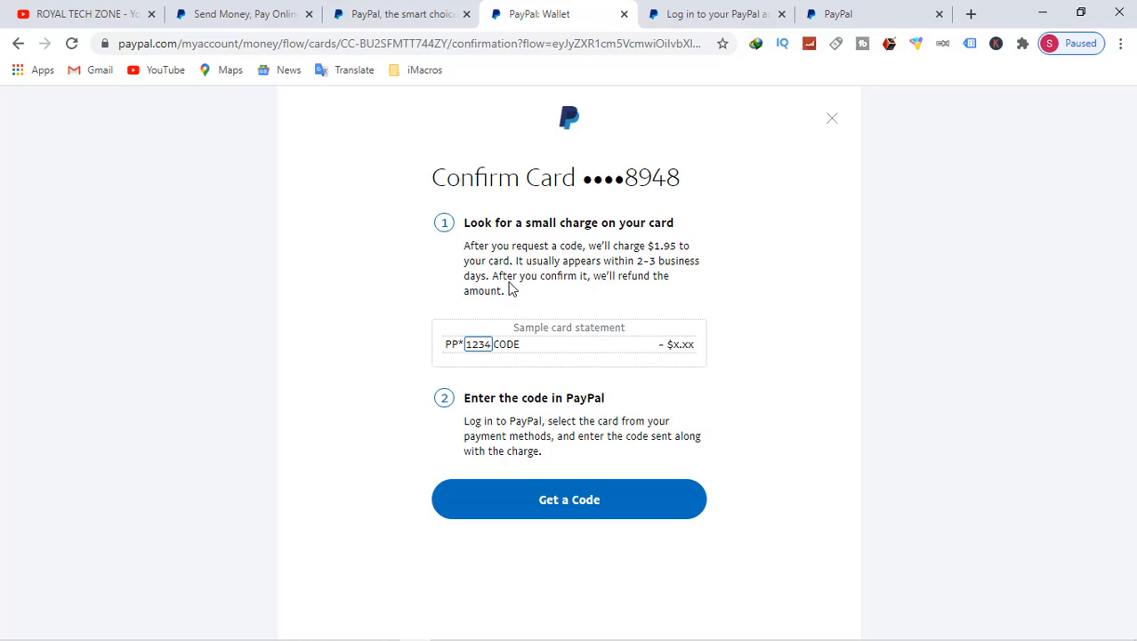
mouse_move(588, 278)
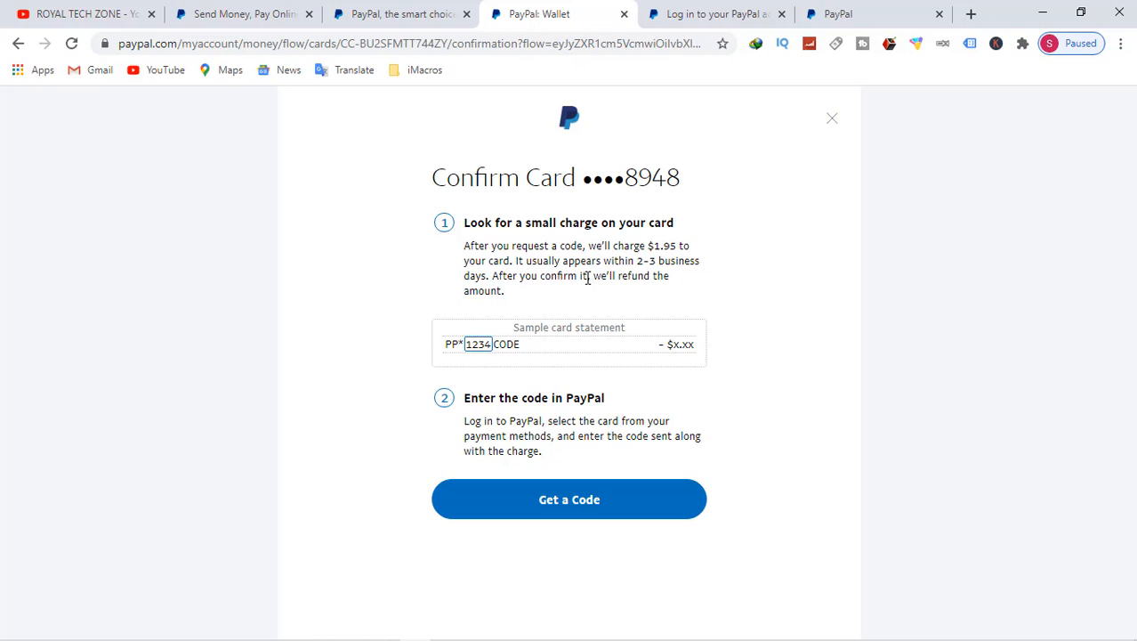
mouse_move(655, 293)
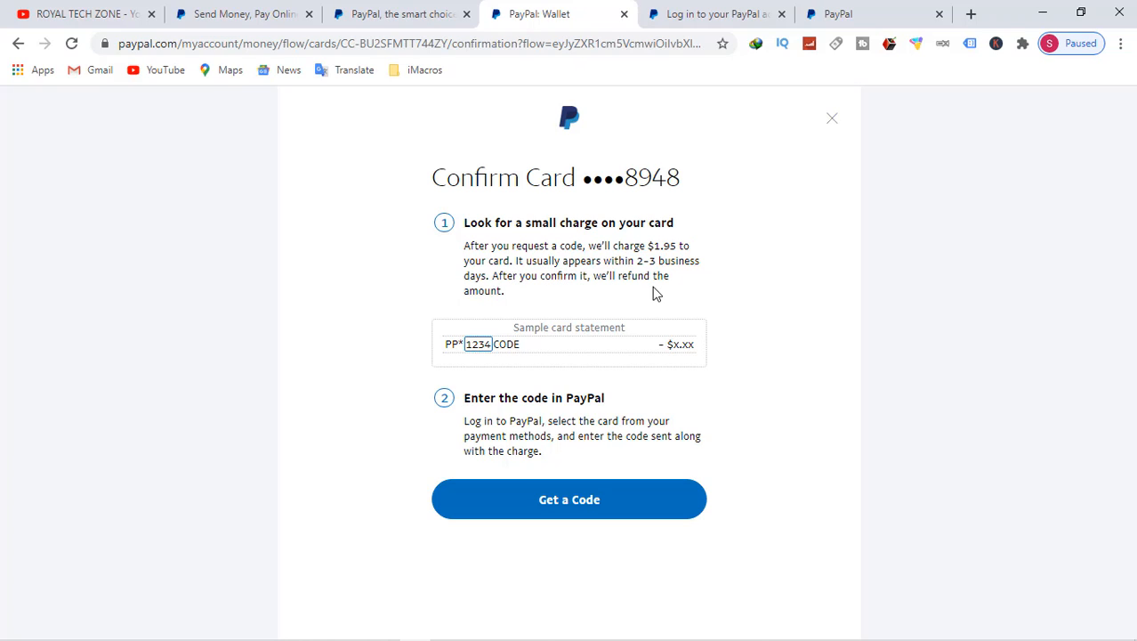
mouse_move(584, 313)
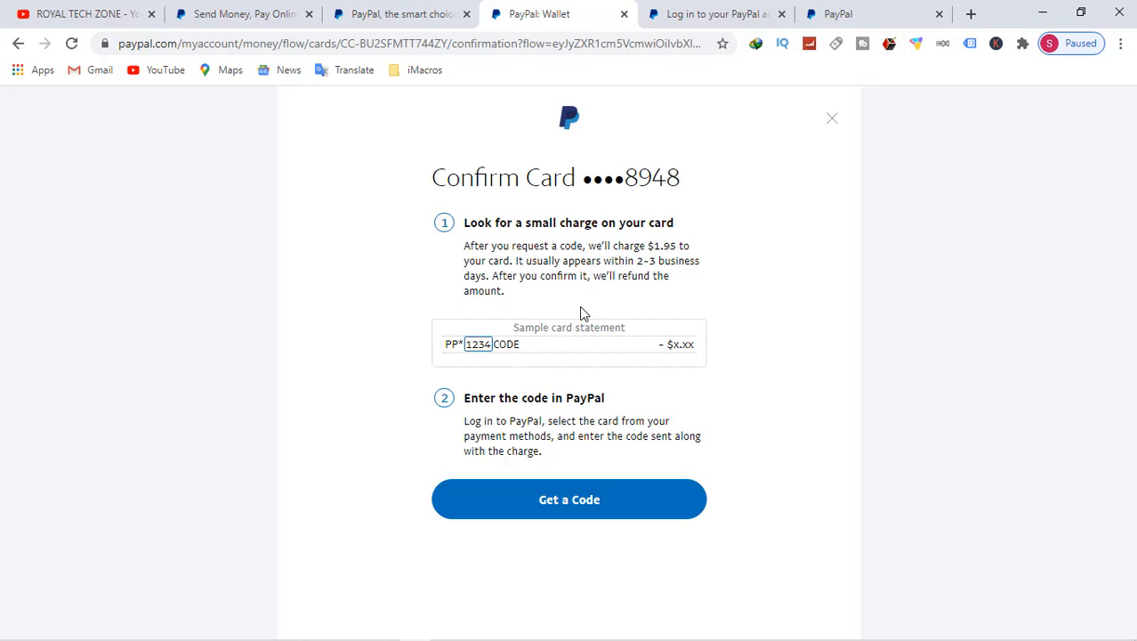
mouse_move(502, 418)
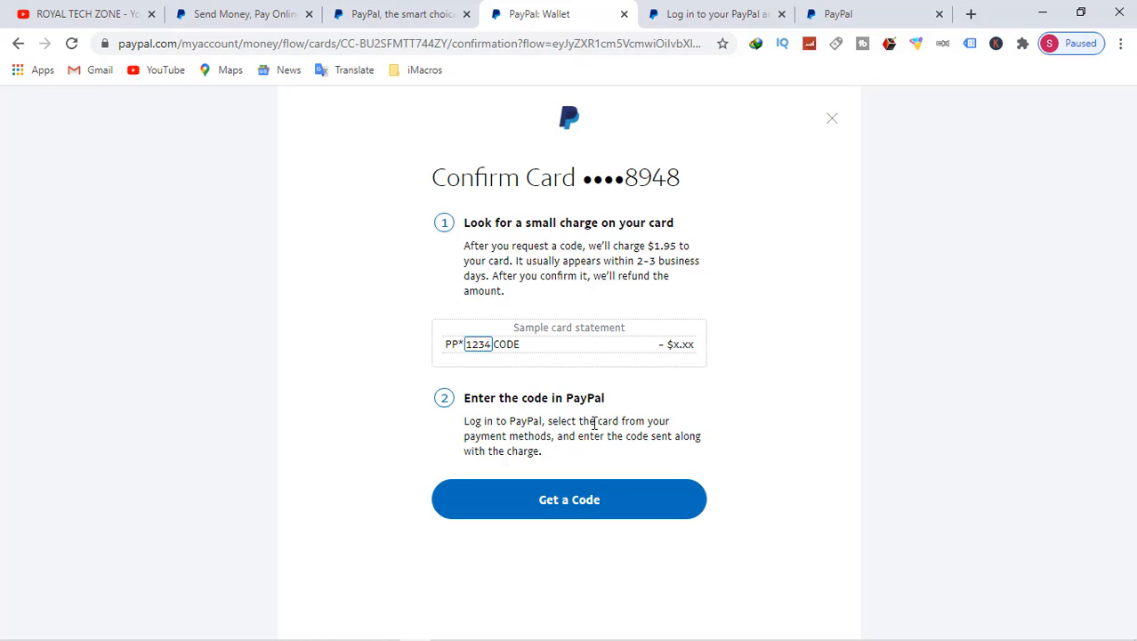
mouse_move(509, 436)
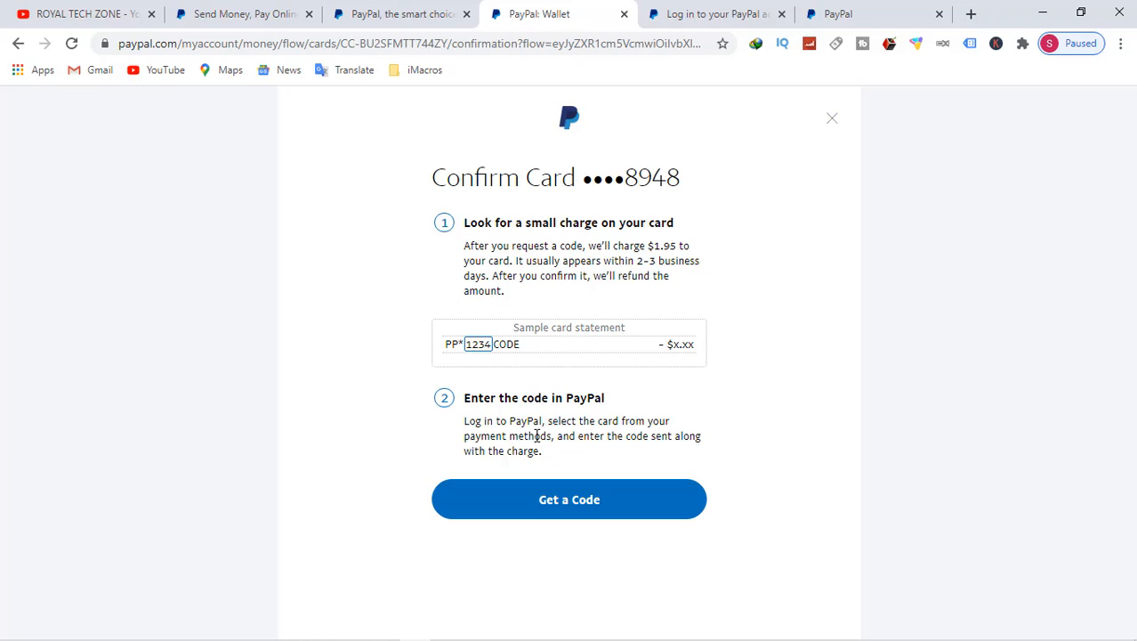
mouse_move(580, 452)
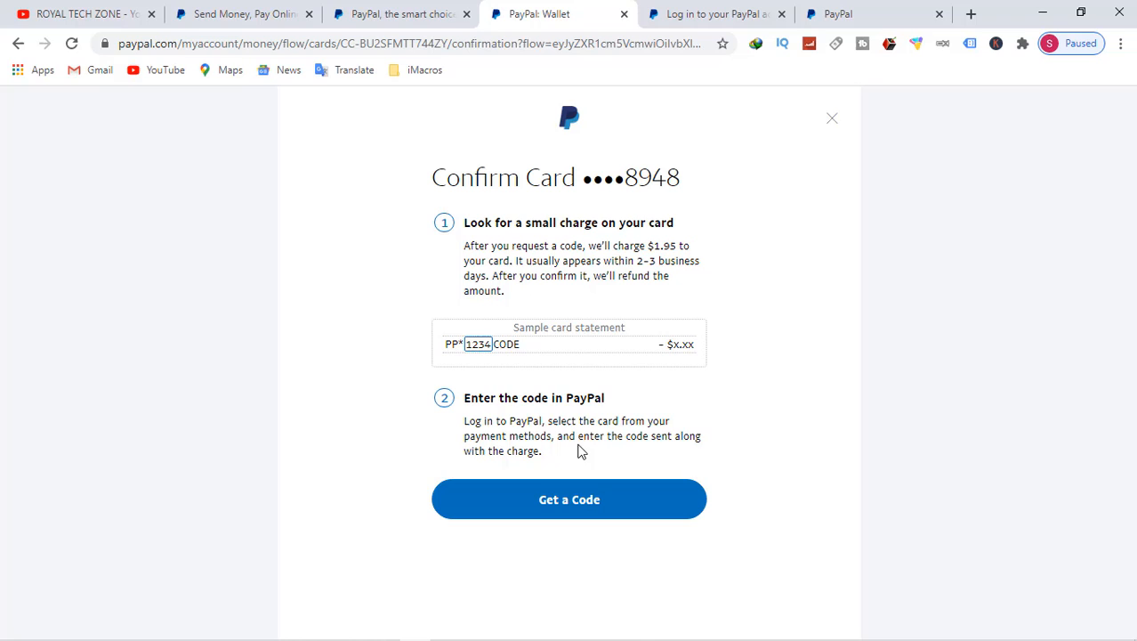
mouse_move(684, 455)
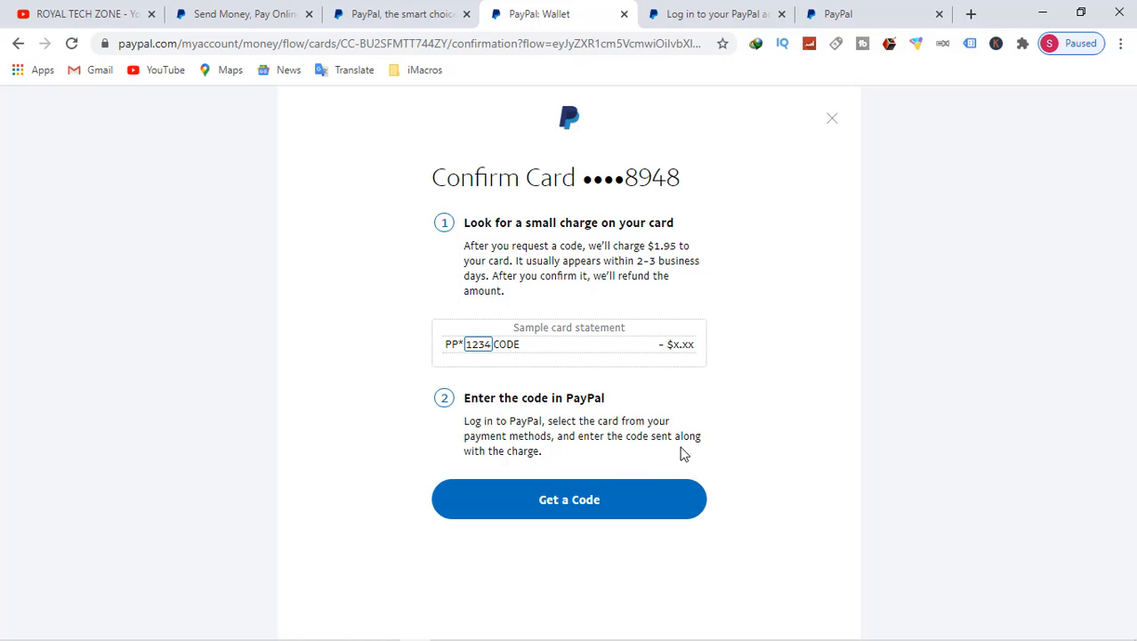
mouse_move(644, 498)
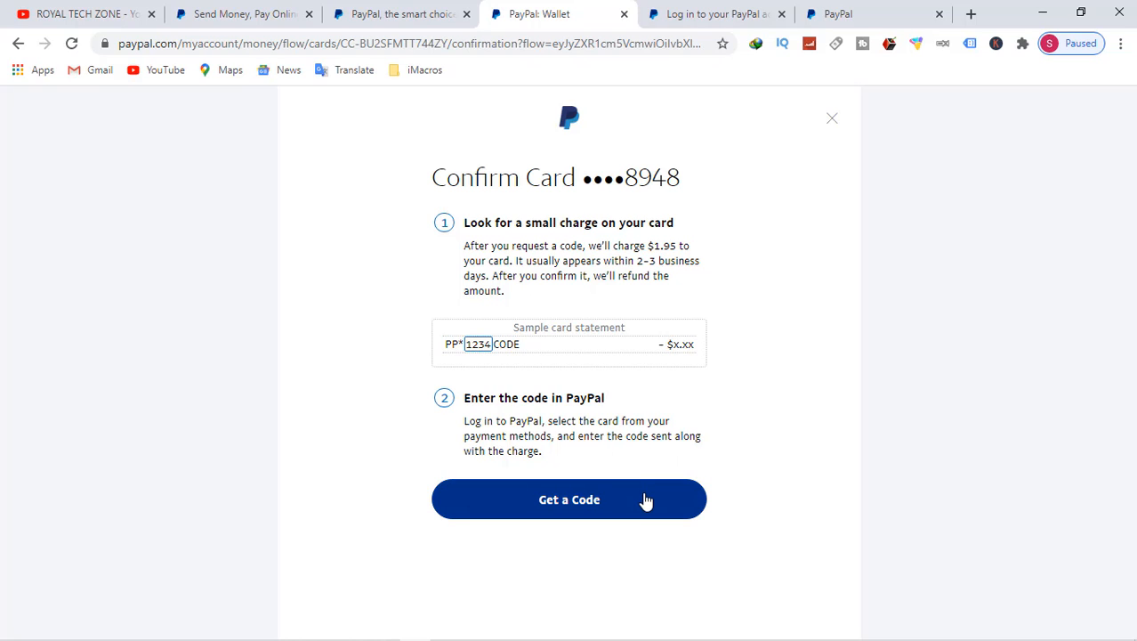